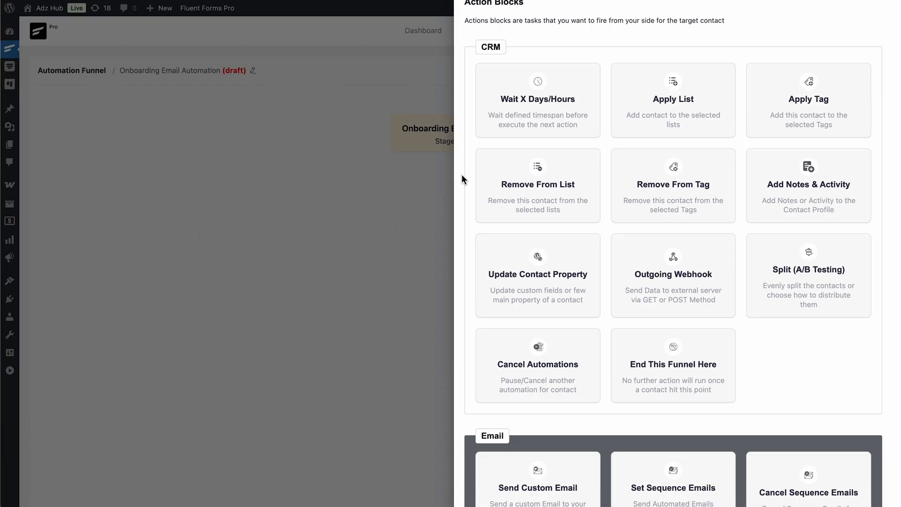
- Add a Send Custom Email action greeting {{contact.full_name}} in the body and start importing a template
left_click(537, 479)
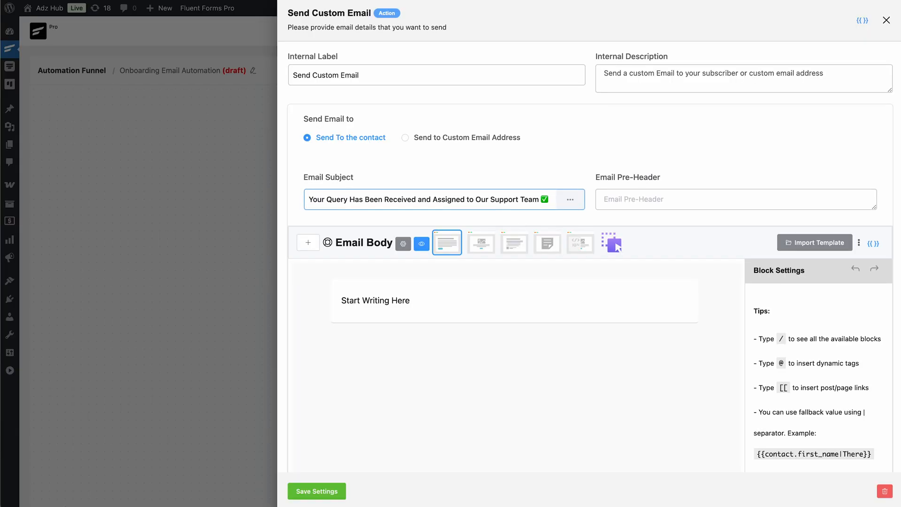
left_click(375, 300)
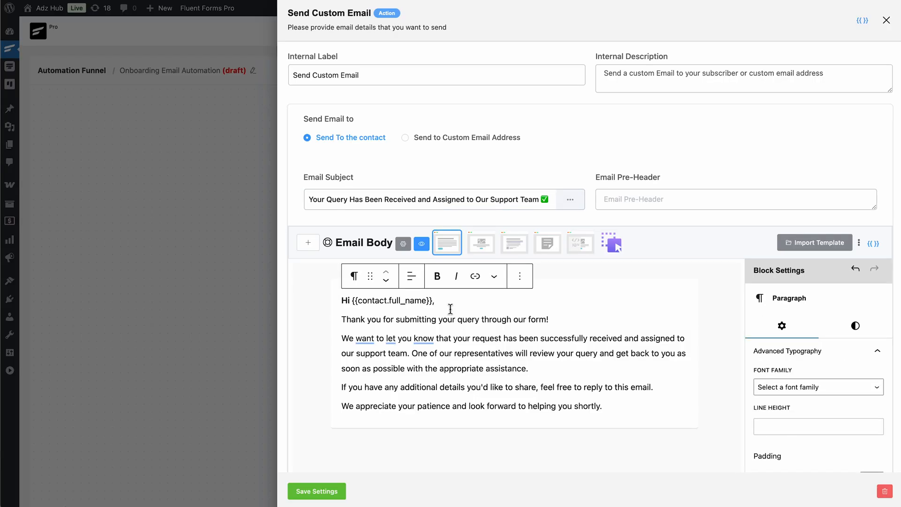
left_click(814, 242)
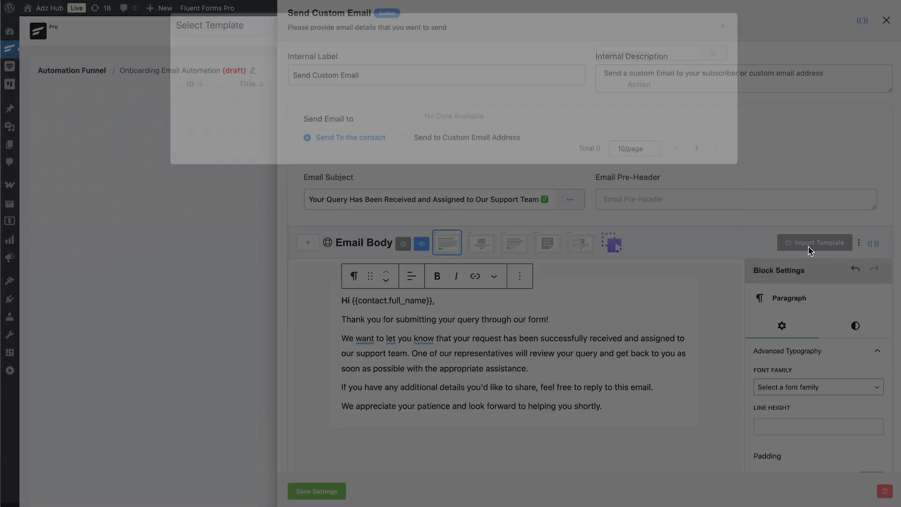